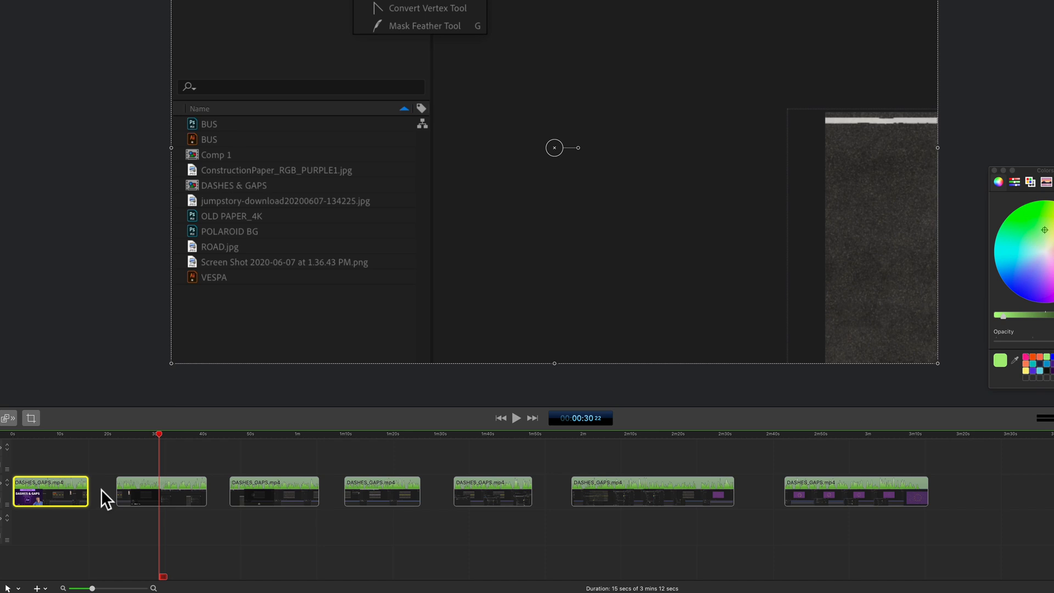
- Deselect the clip and rewind the playhead to 00:00 to show the DASHES & GAPS title card
click(102, 491)
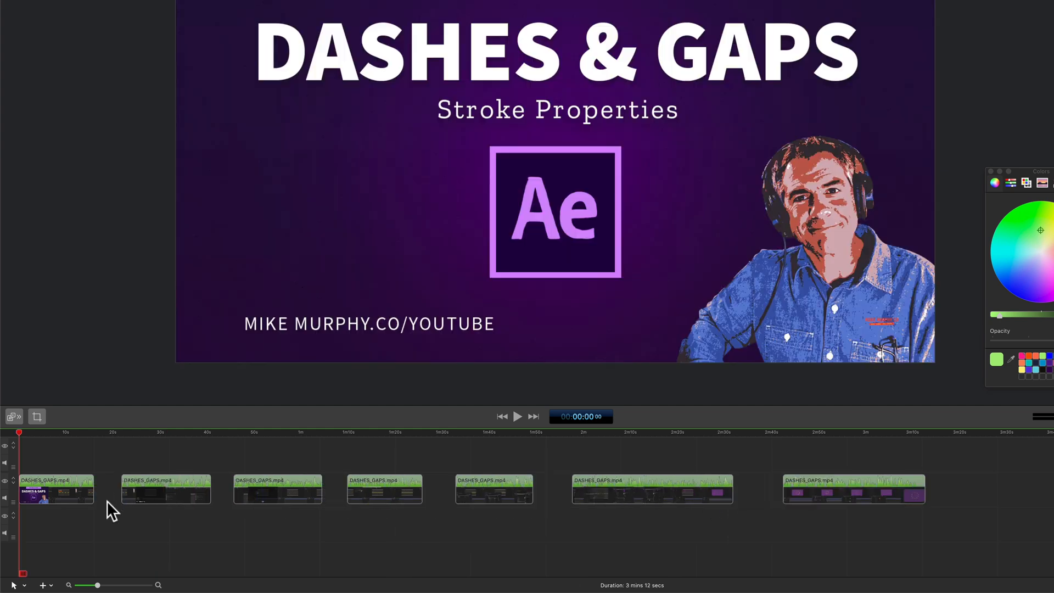
mouse_move(67, 467)
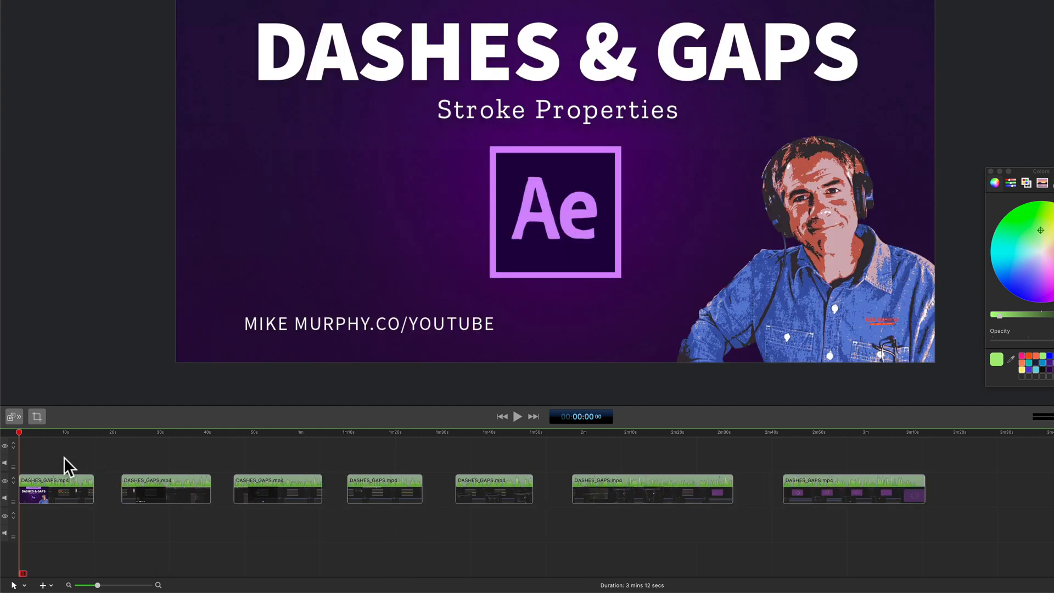
mouse_move(884, 567)
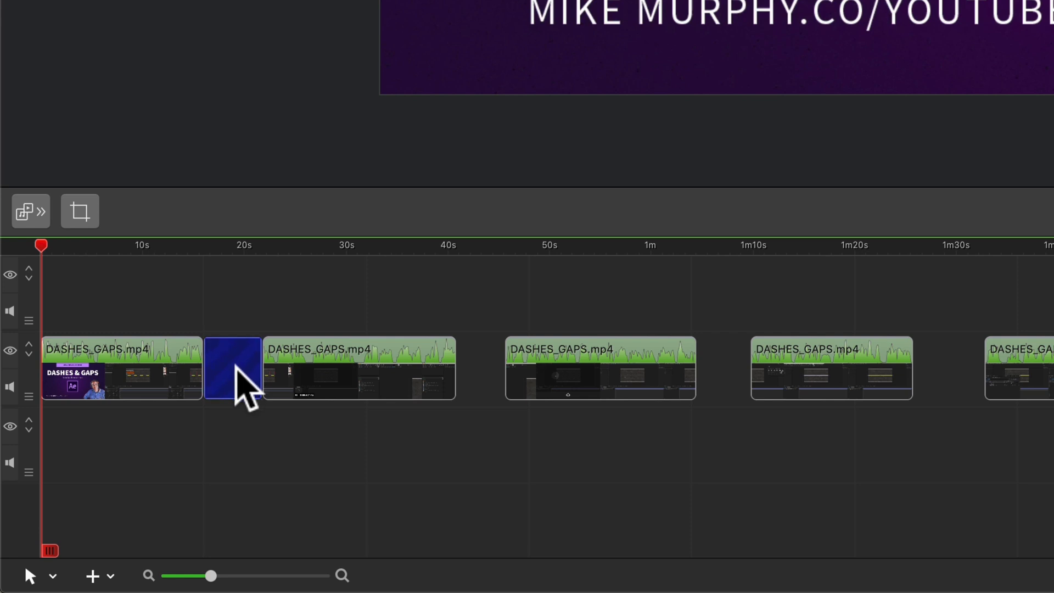
mouse_move(246, 393)
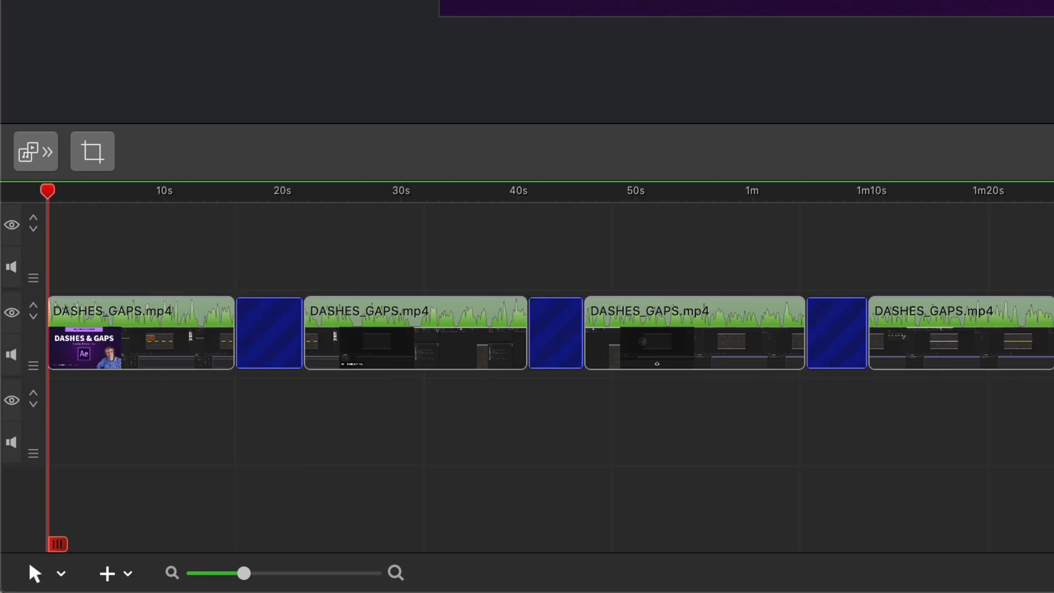
mouse_move(242, 376)
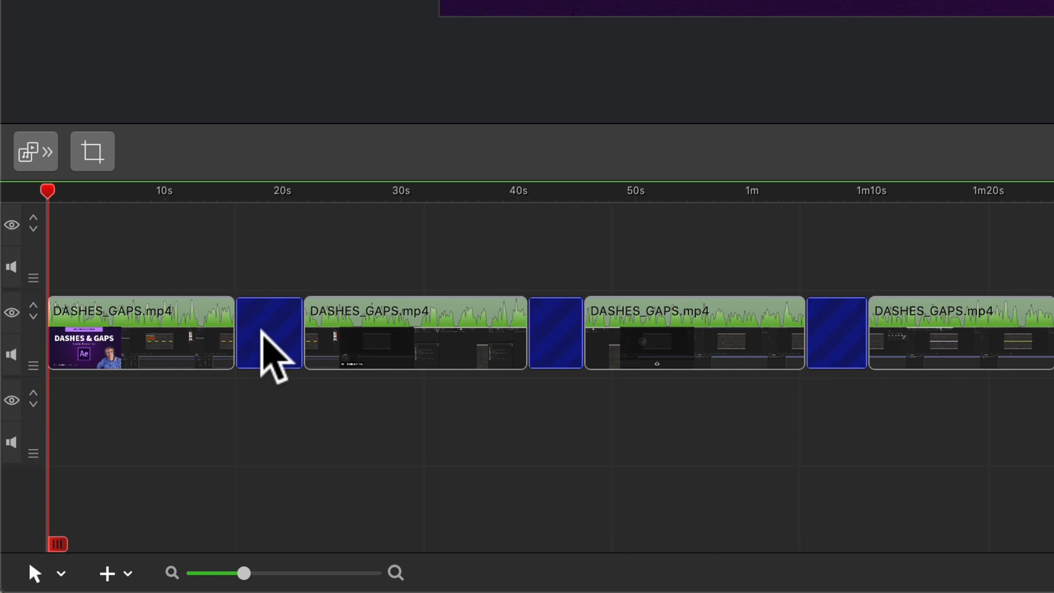
- Run Close Gaps from a timeline gap's context menu so the DASHES_GAPS clips sit end to end
right_click(269, 333)
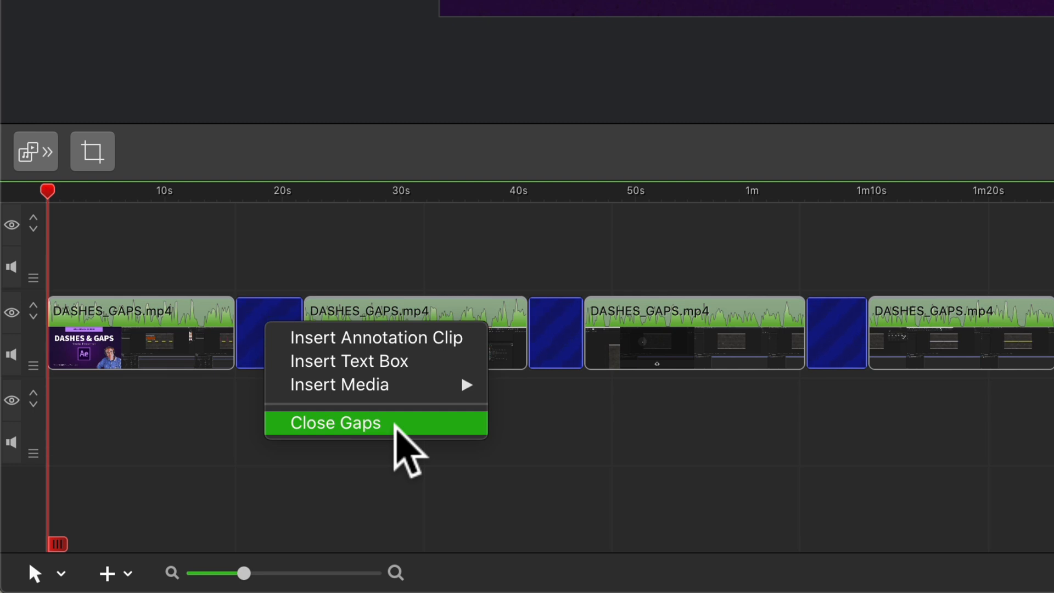
click(334, 423)
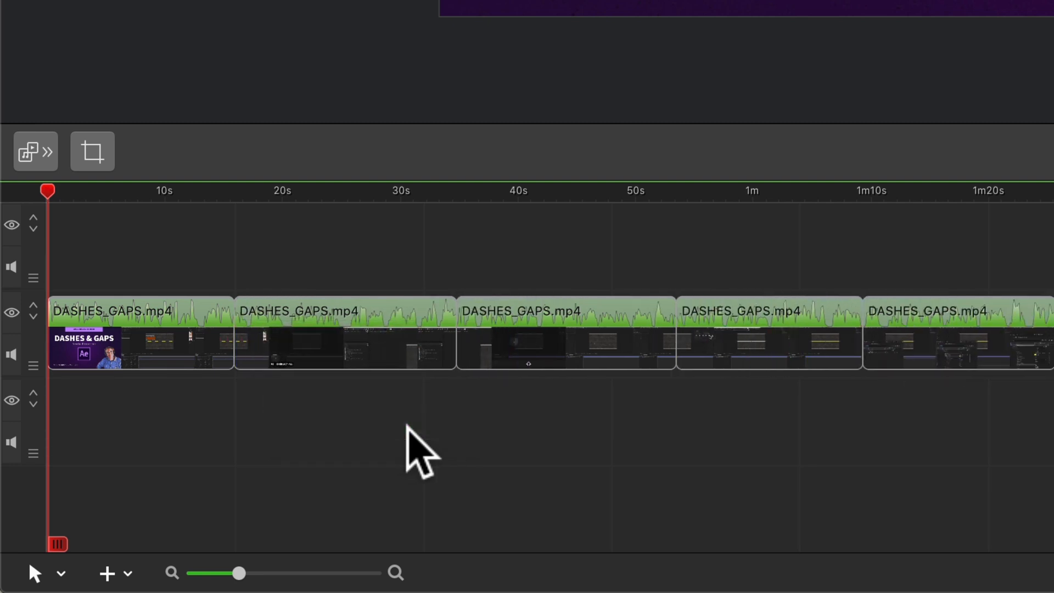
click(156, 9)
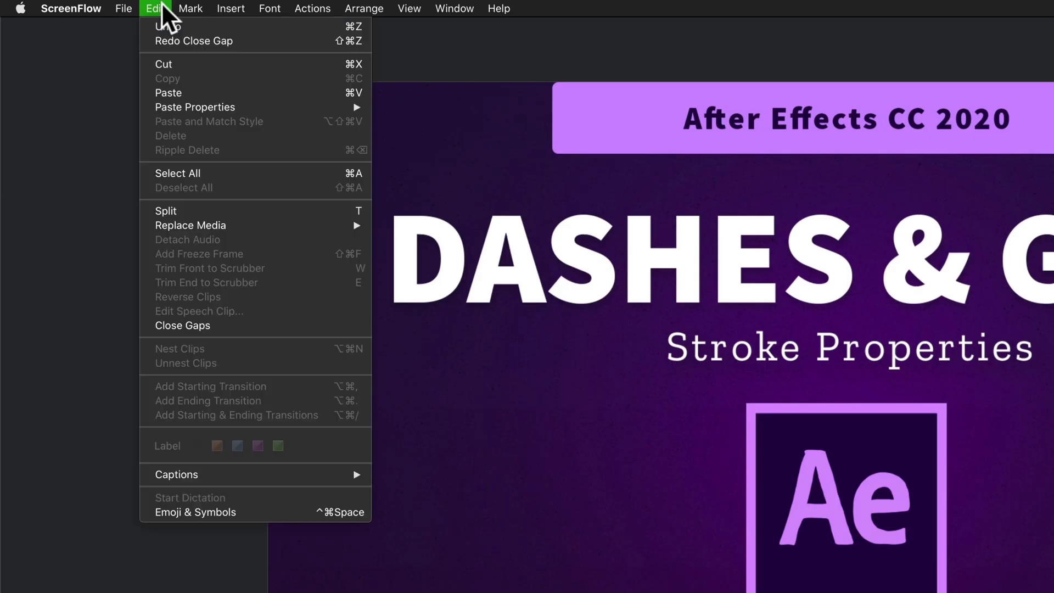
mouse_move(330, 335)
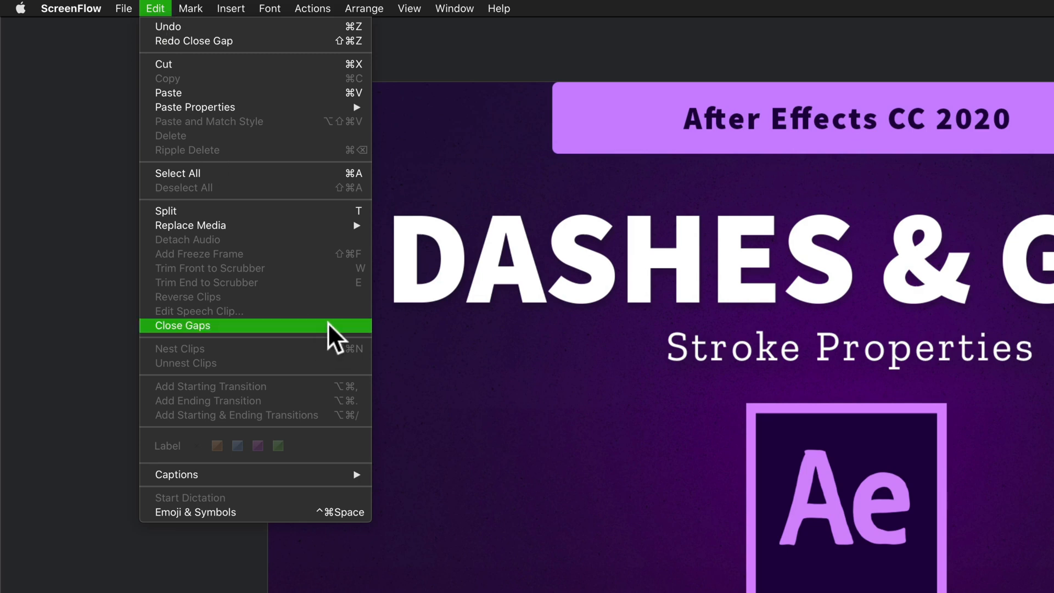
click(182, 326)
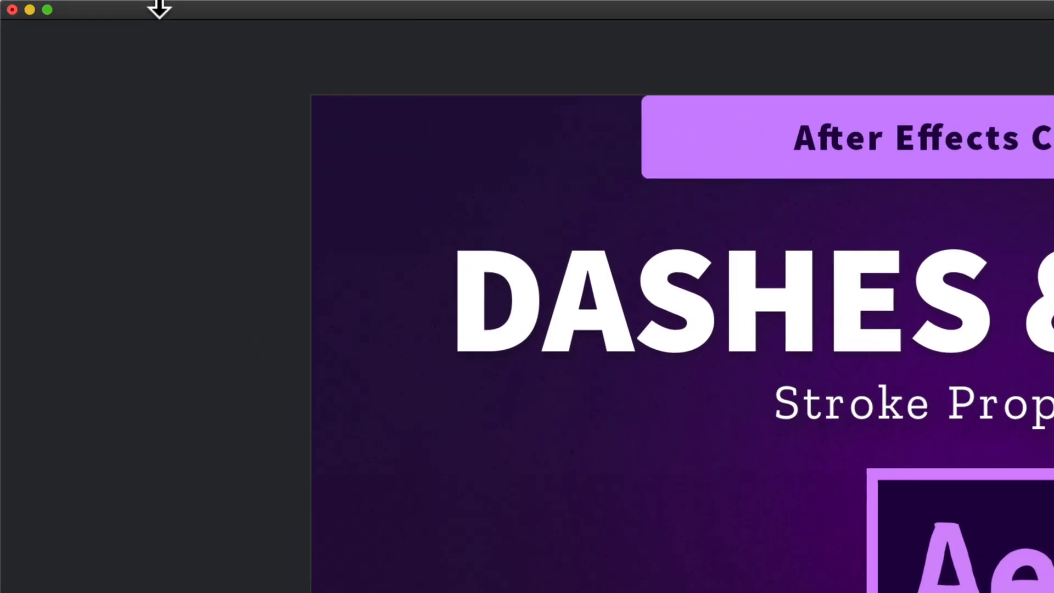
- Find Close Gaps under 'gap' in Preferences Shortcuts and select its shortcut field for Option-G
click(88, 9)
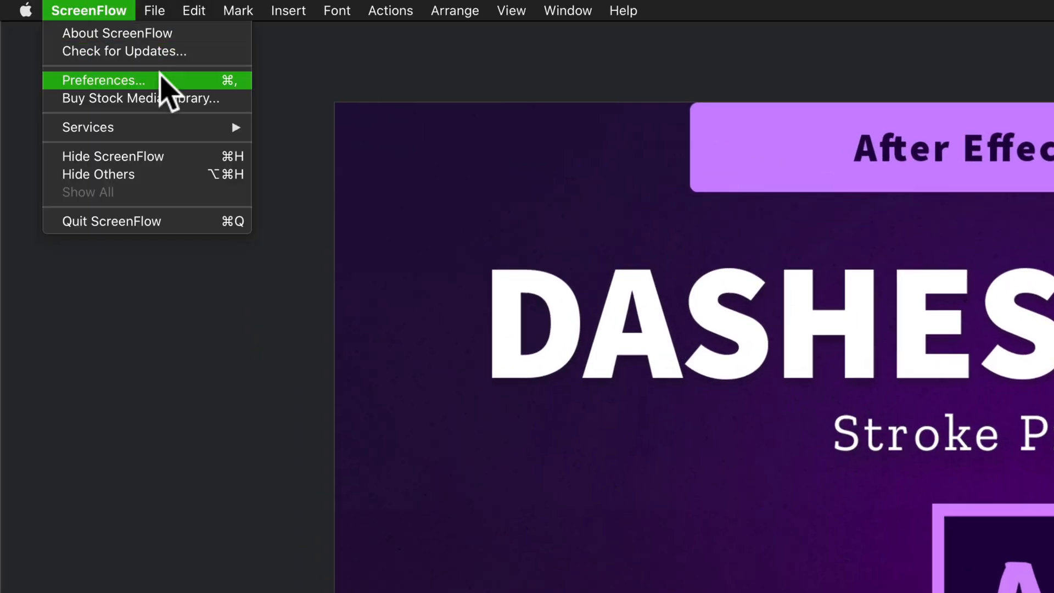
click(104, 81)
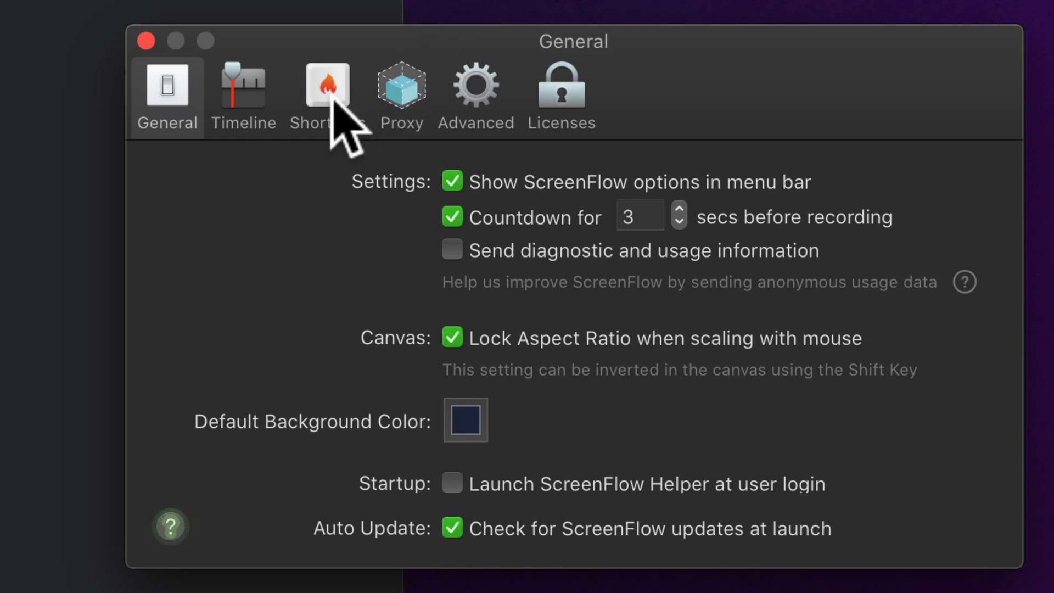
click(327, 85)
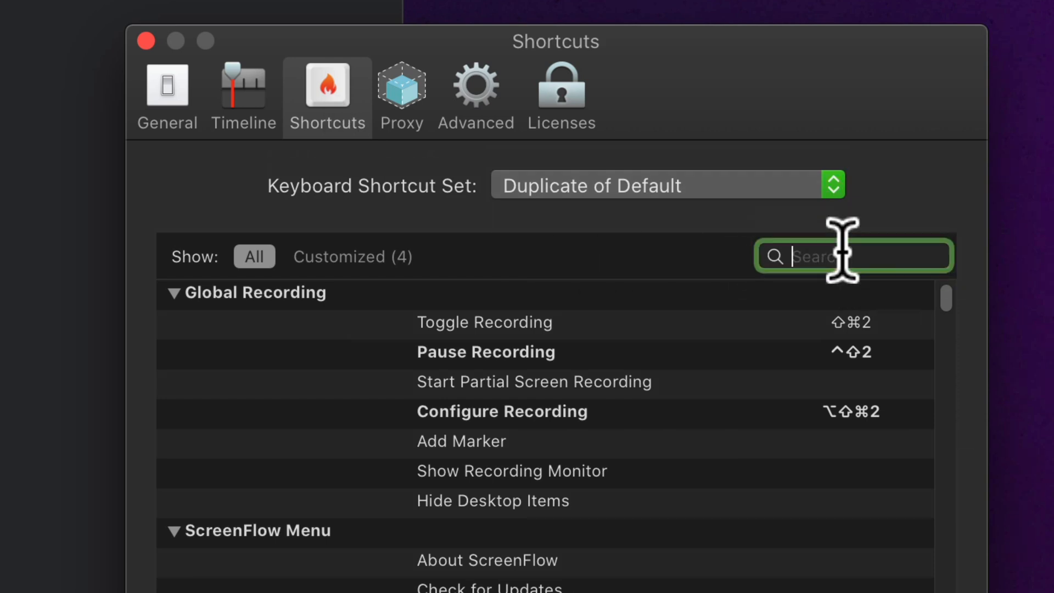
text(gap)
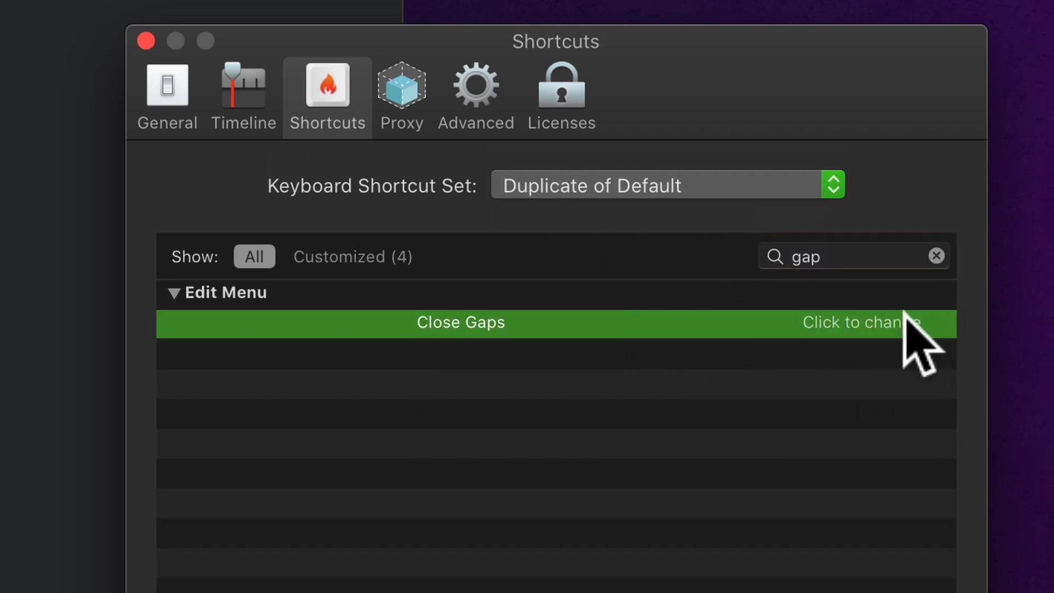
click(862, 322)
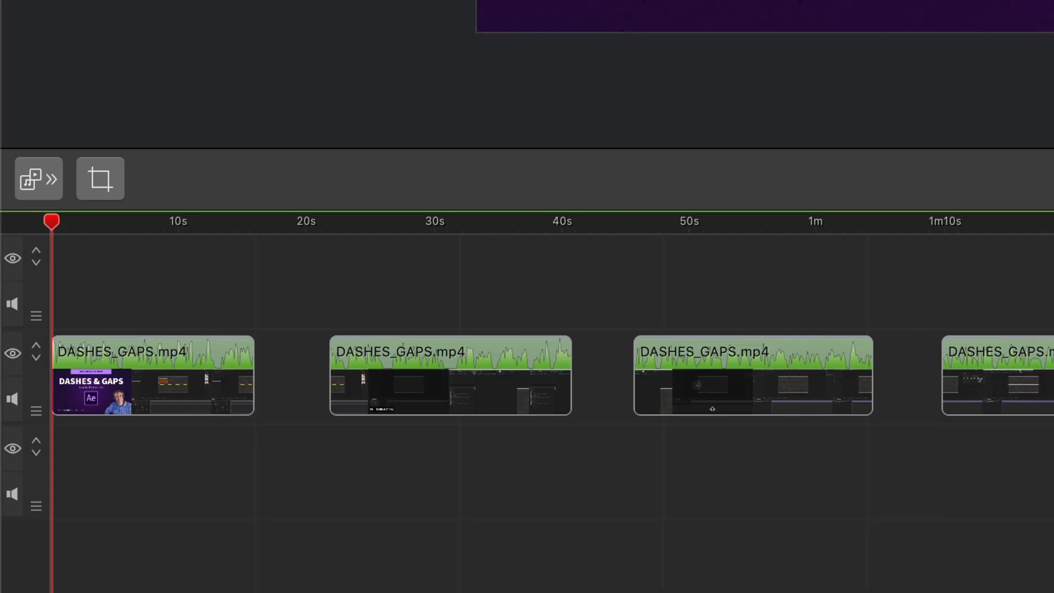
mouse_move(312, 410)
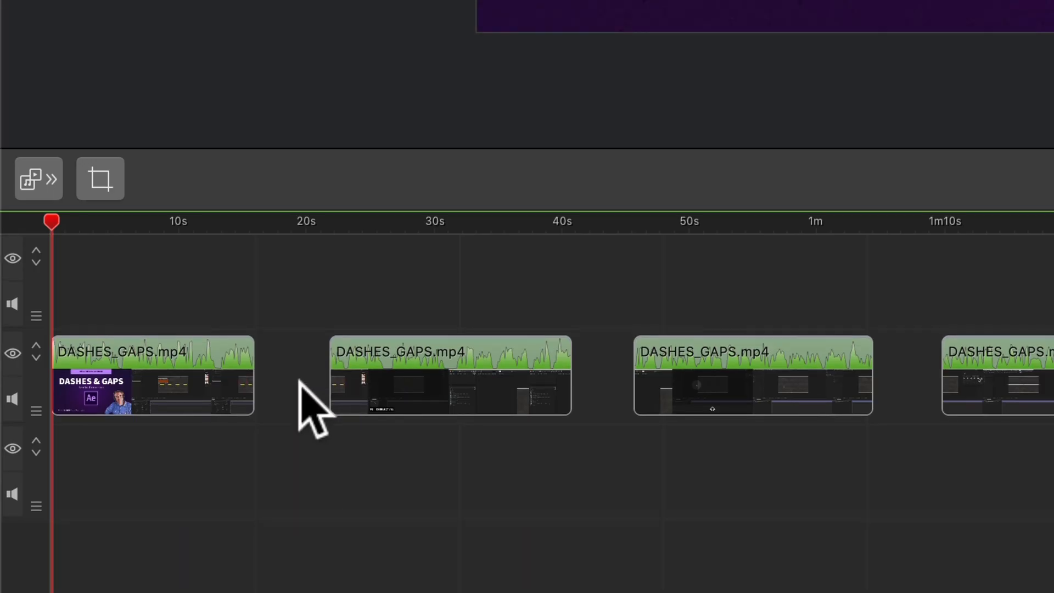
click(292, 377)
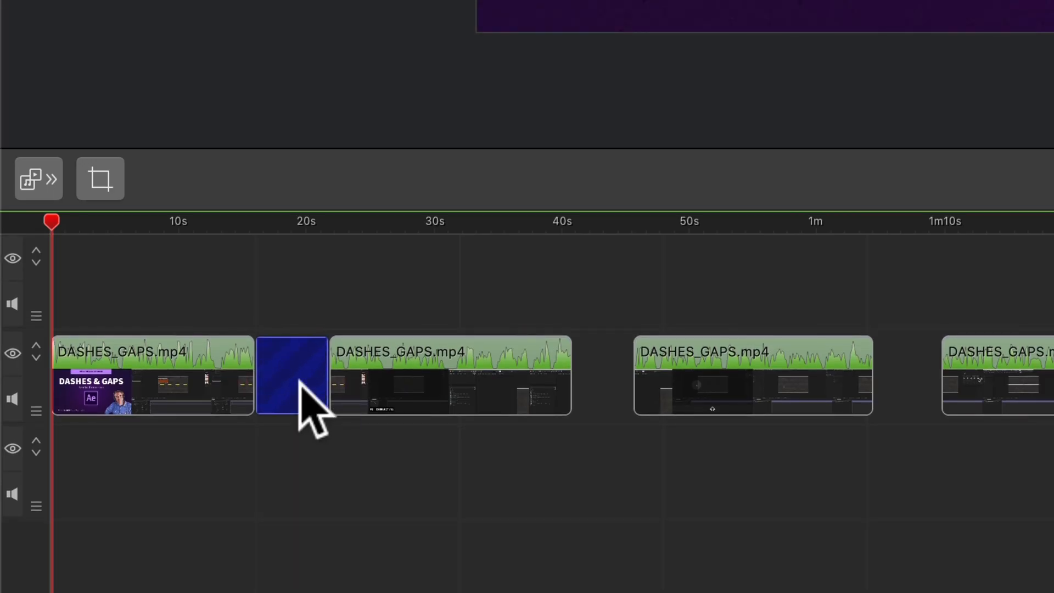
key(alt+g)
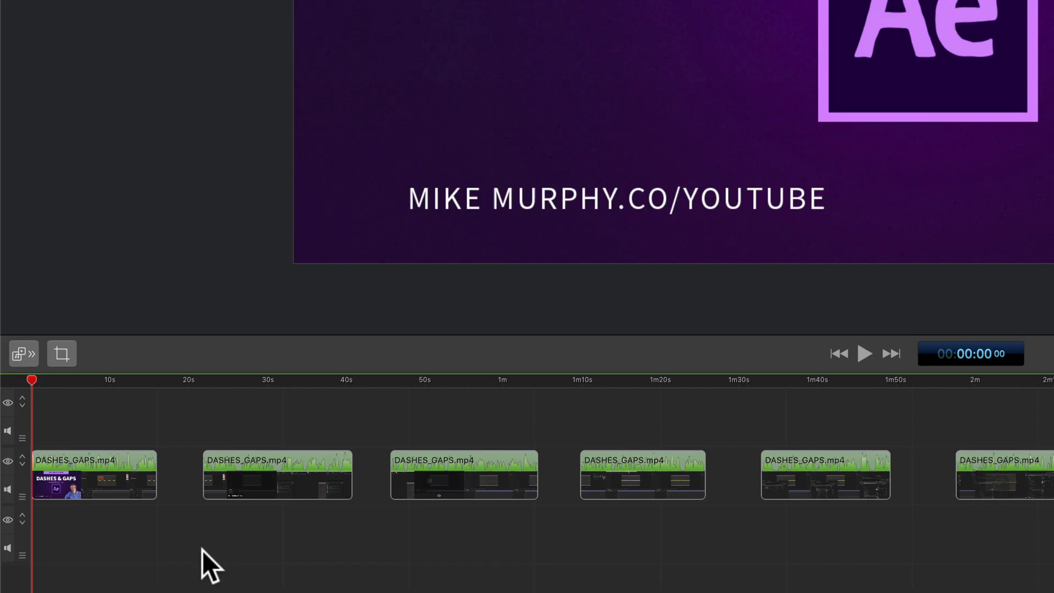
click(179, 473)
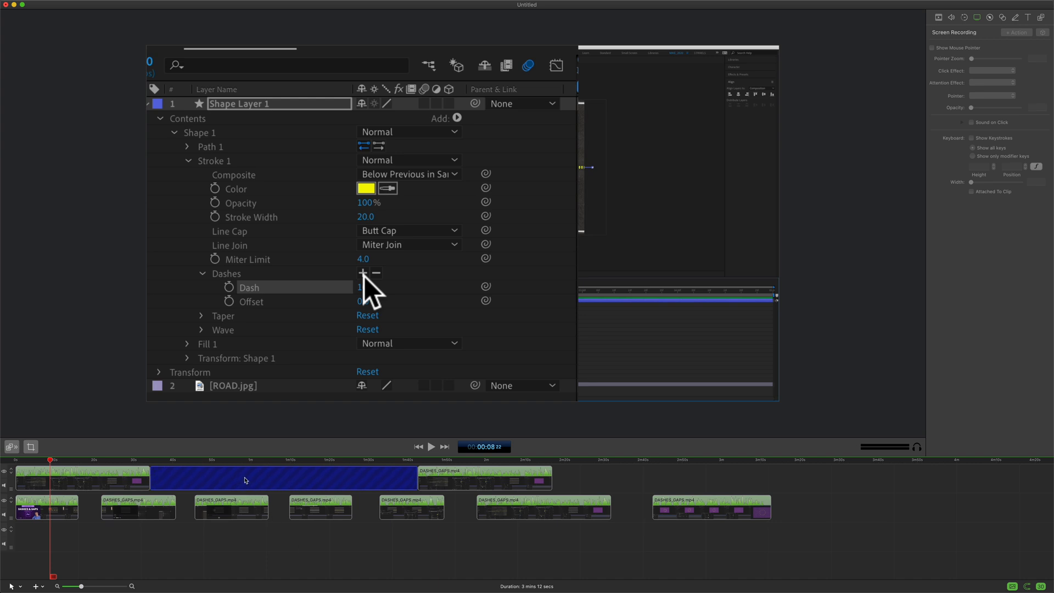
mouse_move(360, 481)
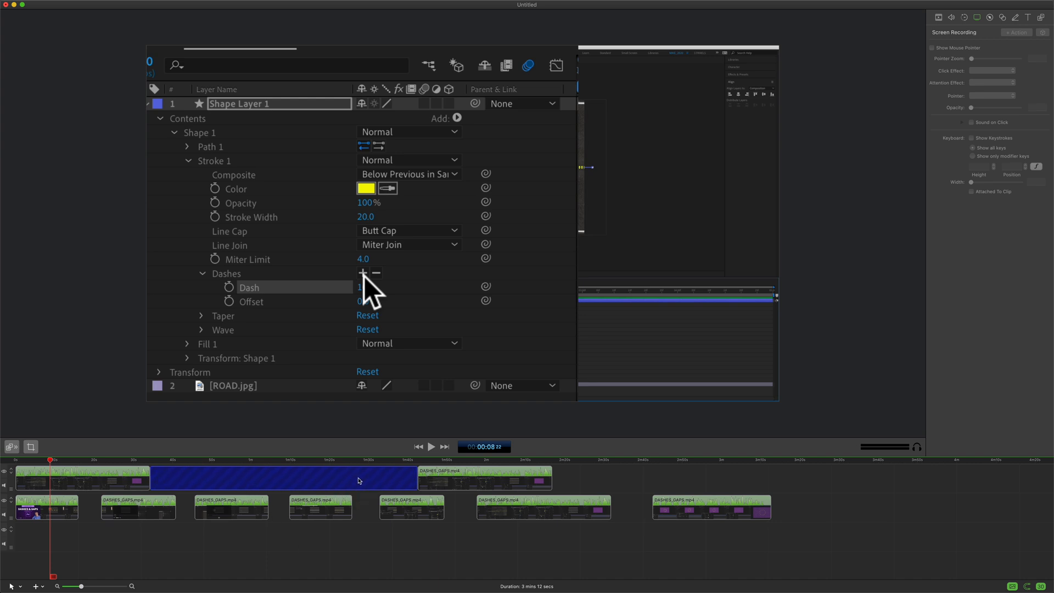